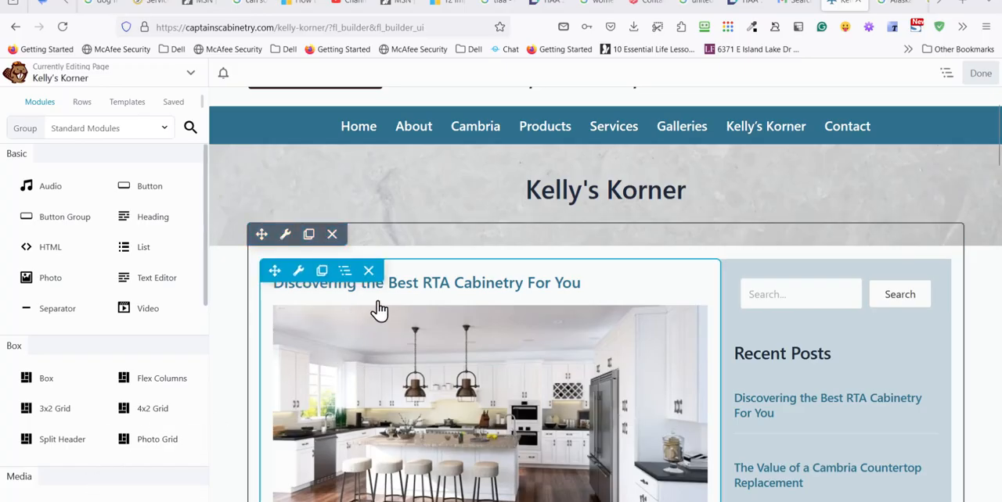
mouse_move(501, 305)
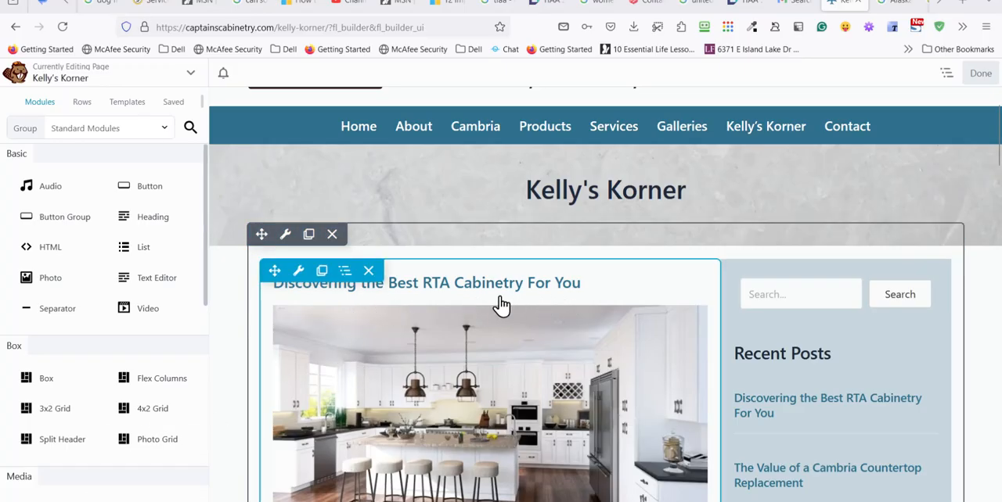
mouse_move(429, 321)
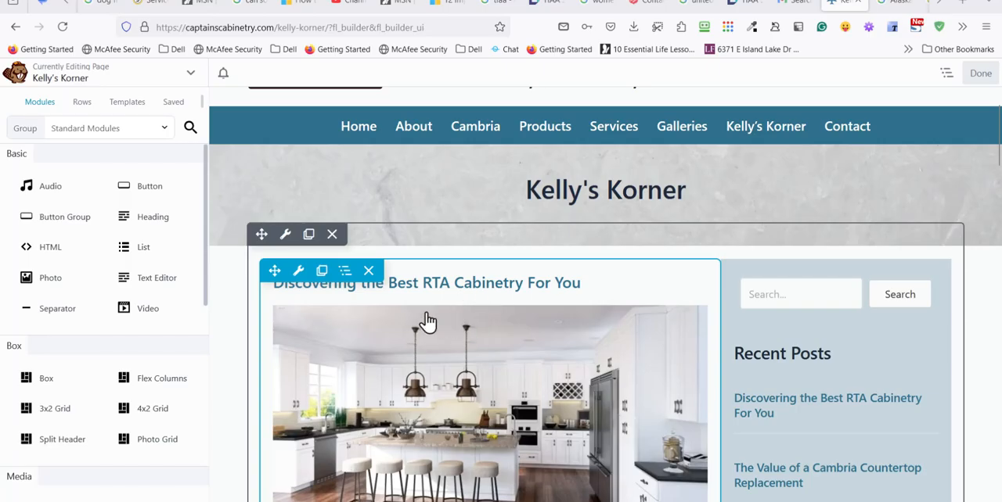
Show the Posts module's Style settings with Title and Content Color options in view
scroll("down", 3)
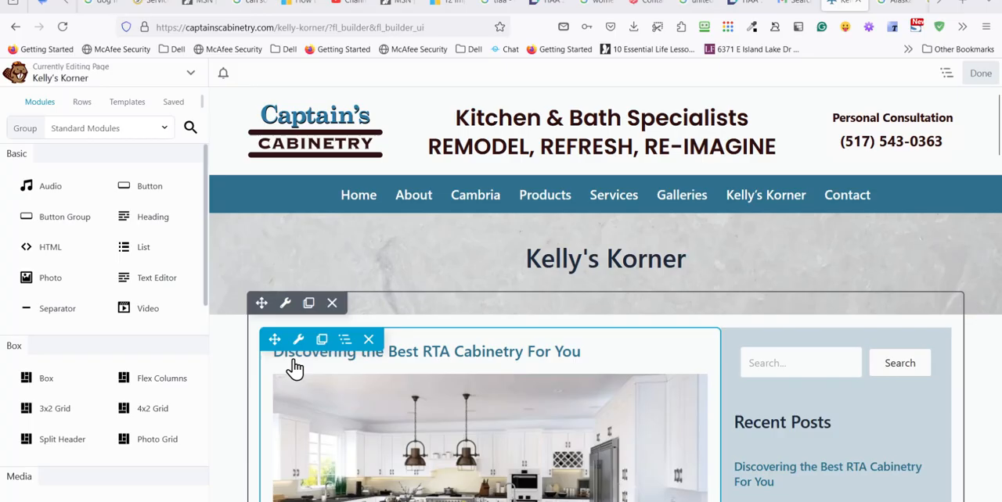
left_click(298, 338)
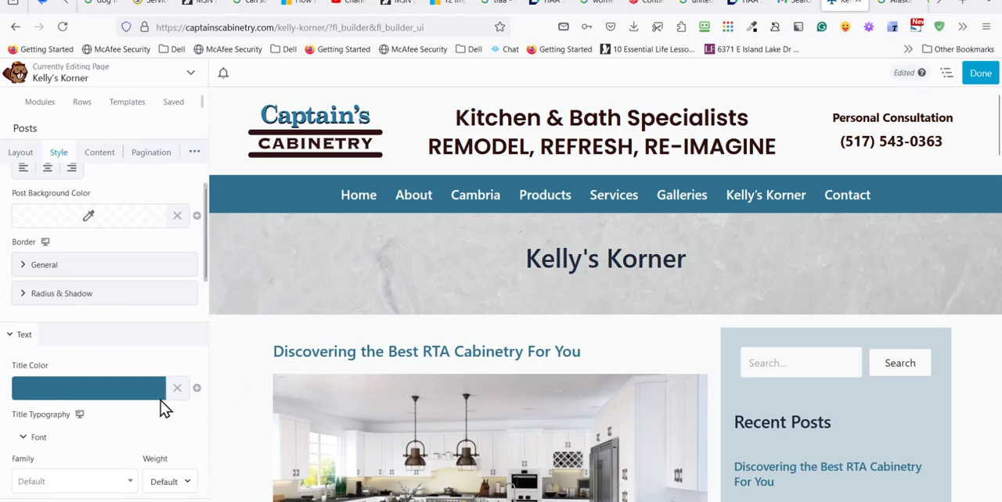
scroll("down", 3)
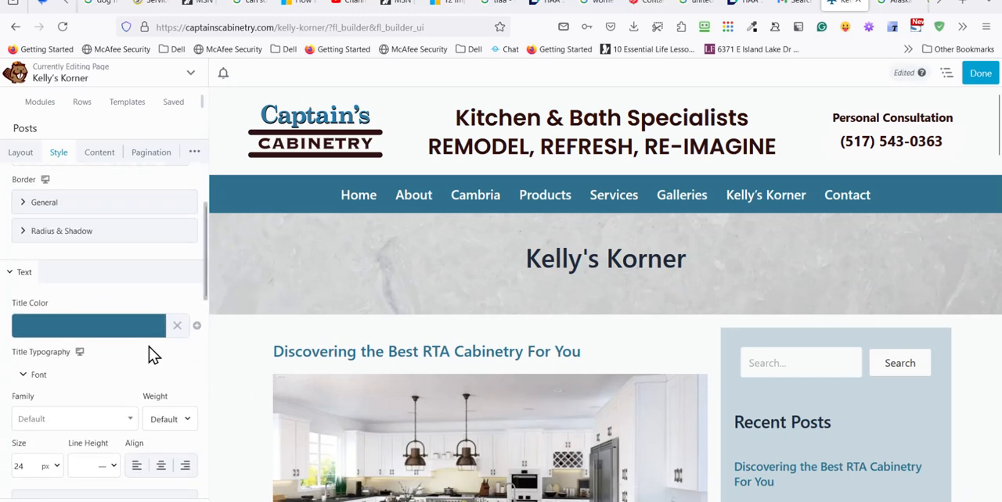
scroll("down", 3)
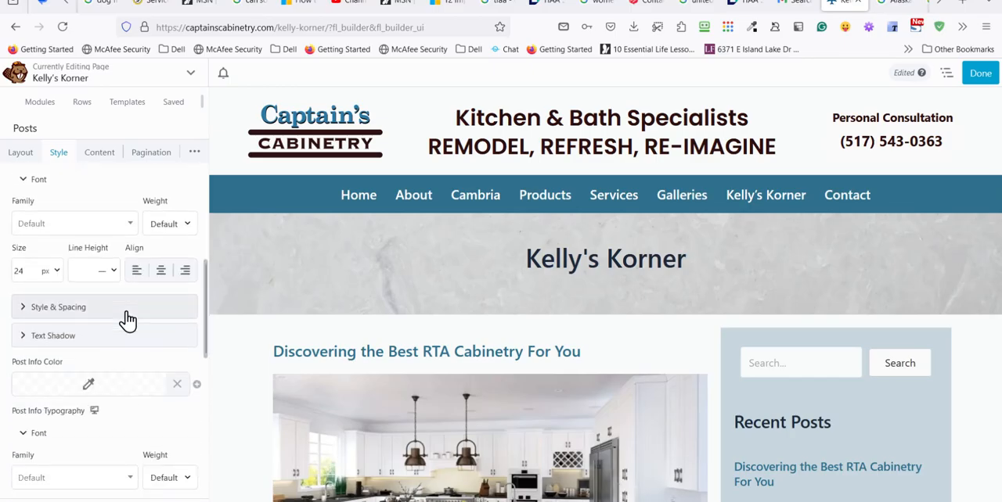
scroll("down", 3)
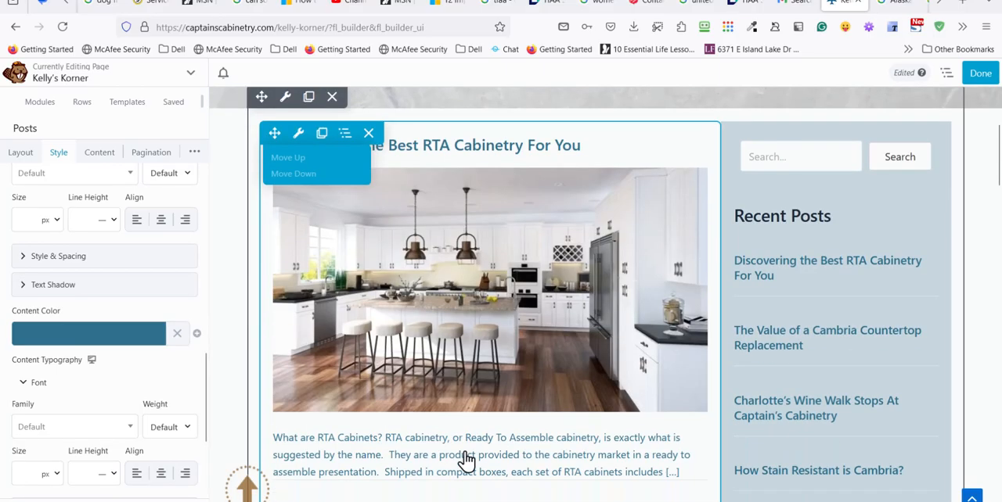
scroll("down", 3)
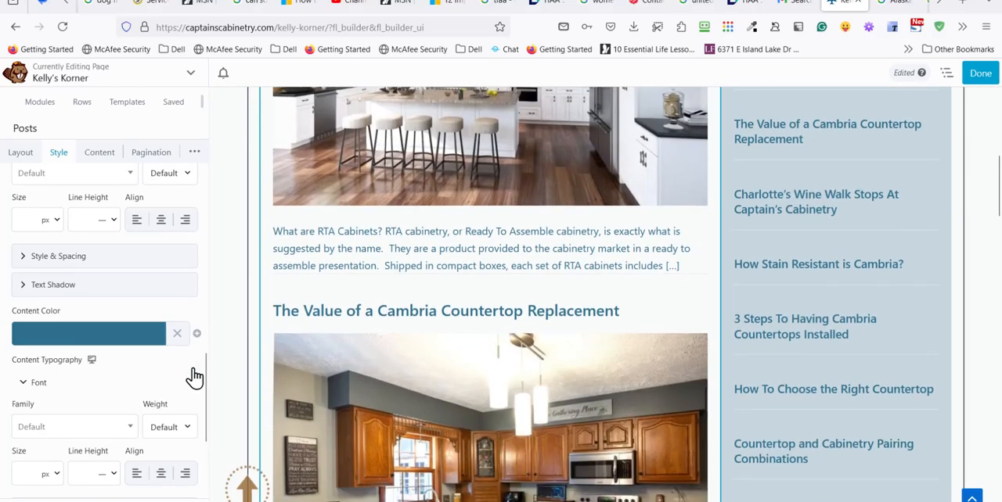
scroll("down", 3)
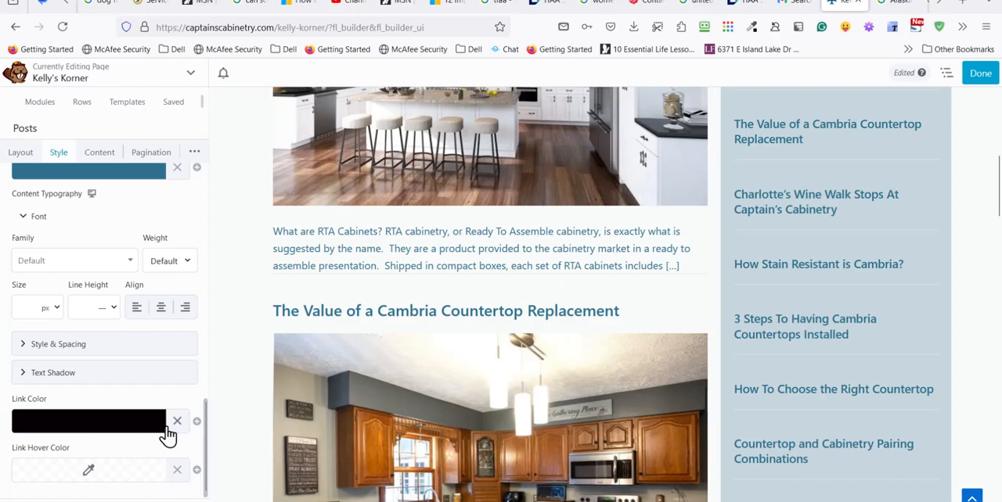
mouse_move(188, 401)
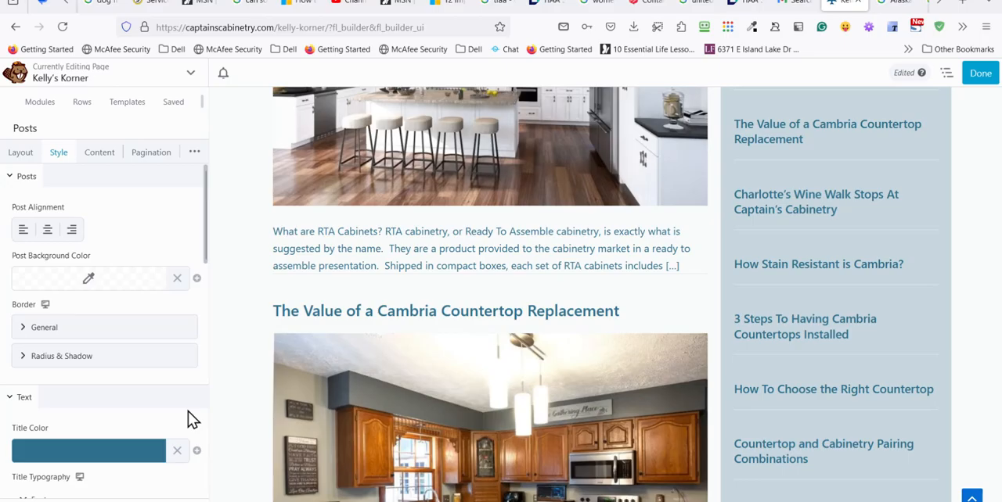
mouse_move(160, 411)
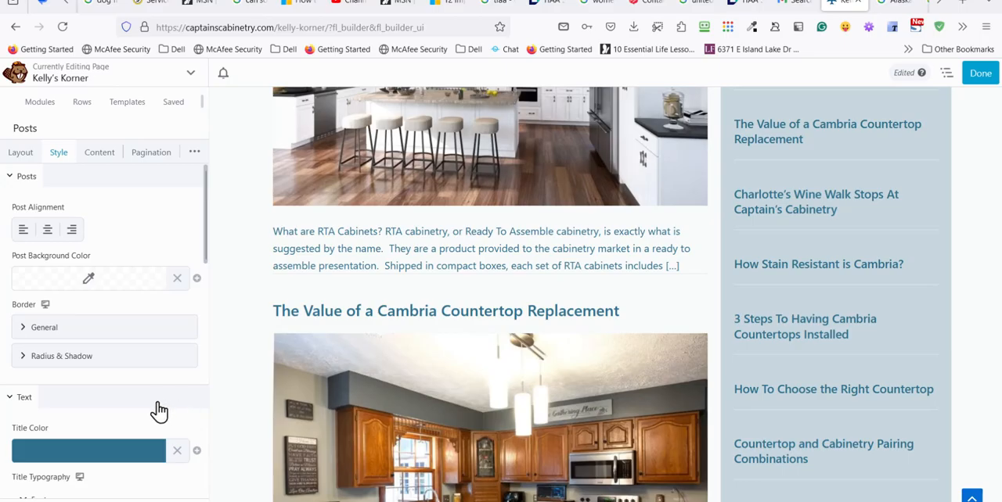
scroll("up", 3)
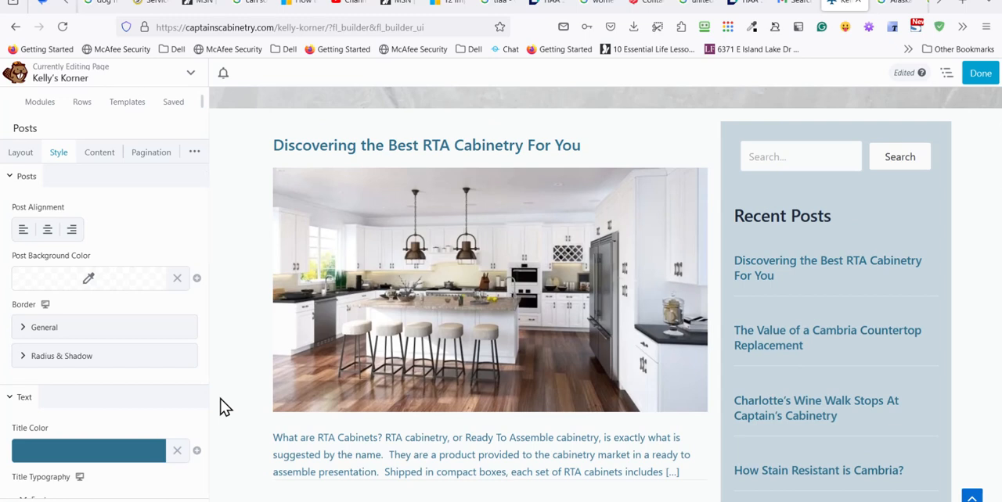
mouse_move(126, 493)
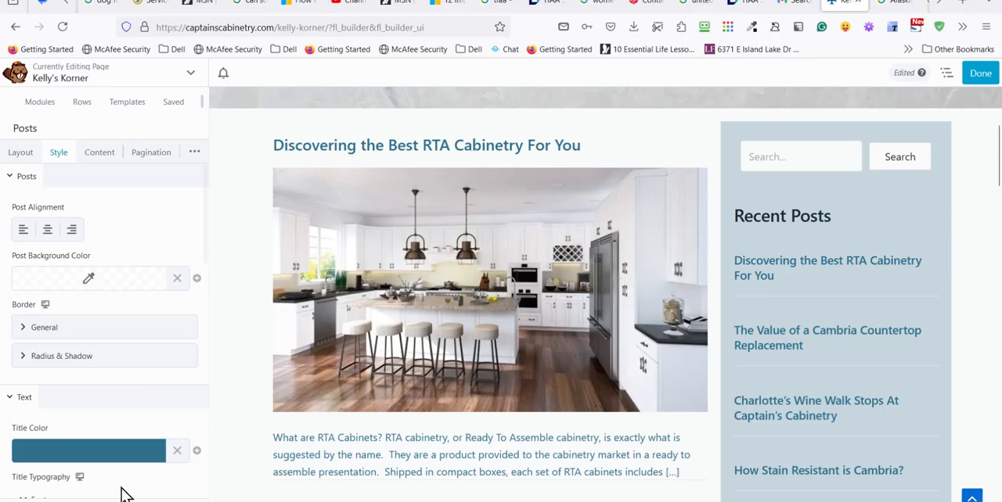